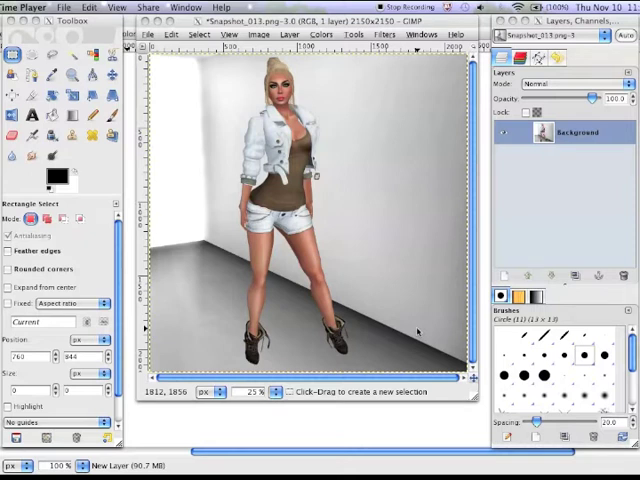
pyautogui.moveTo(384, 314)
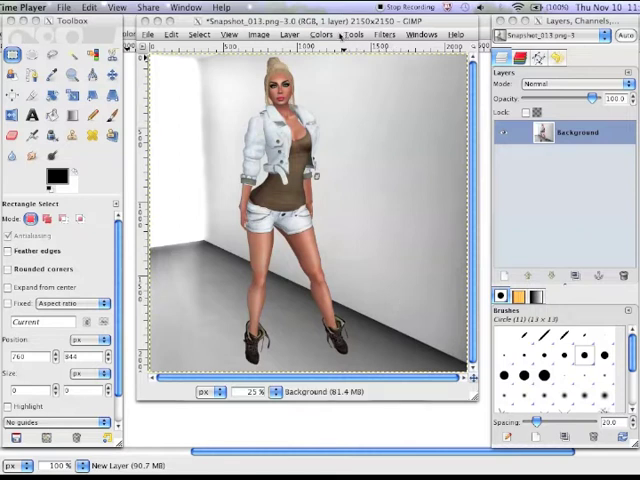
pyautogui.moveTo(340, 108)
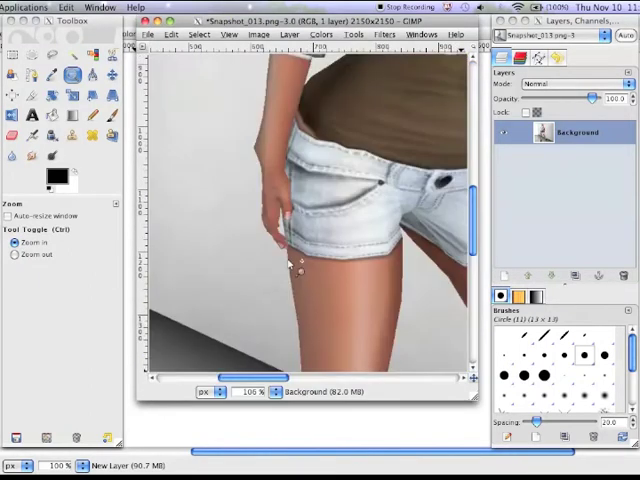
pyautogui.moveTo(250, 172)
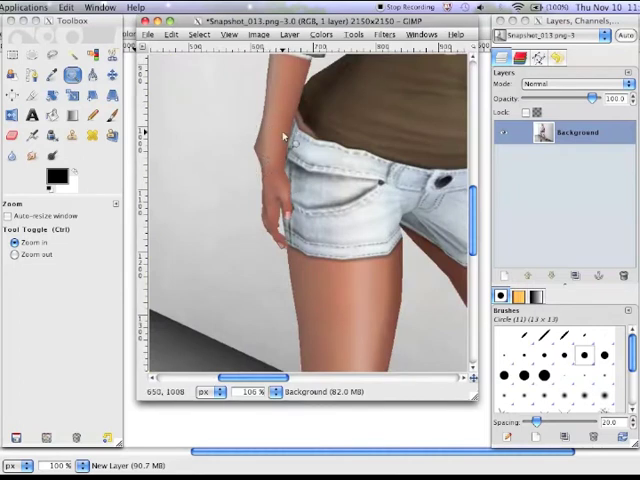
pyautogui.moveTo(220, 164)
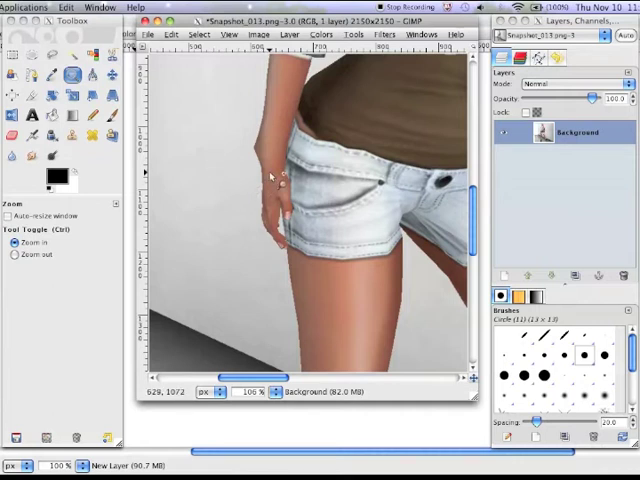
pyautogui.moveTo(272, 176)
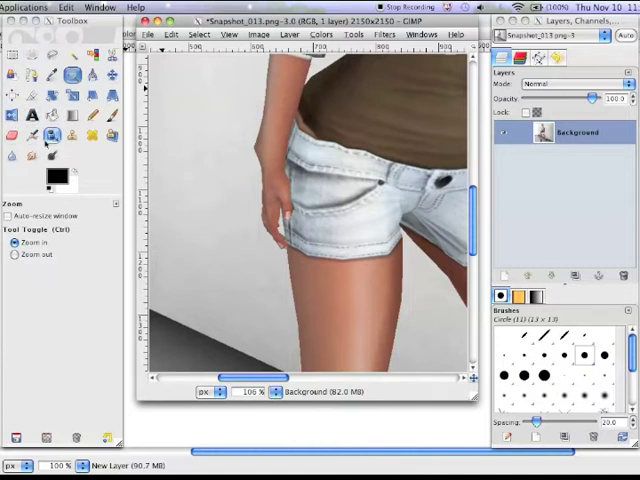
pyautogui.moveTo(240, 152)
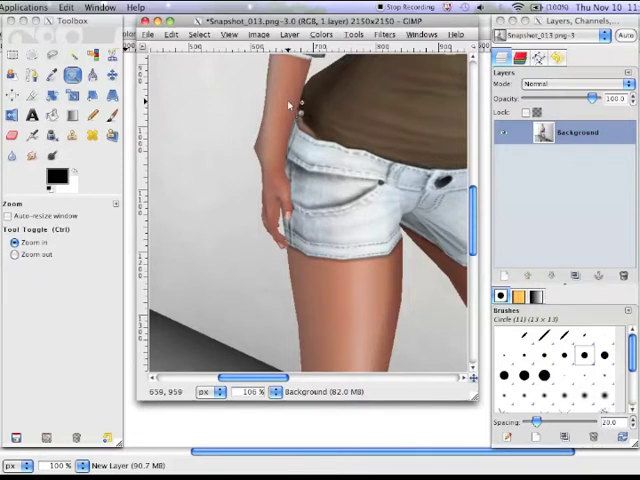
pyautogui.click(380, 36)
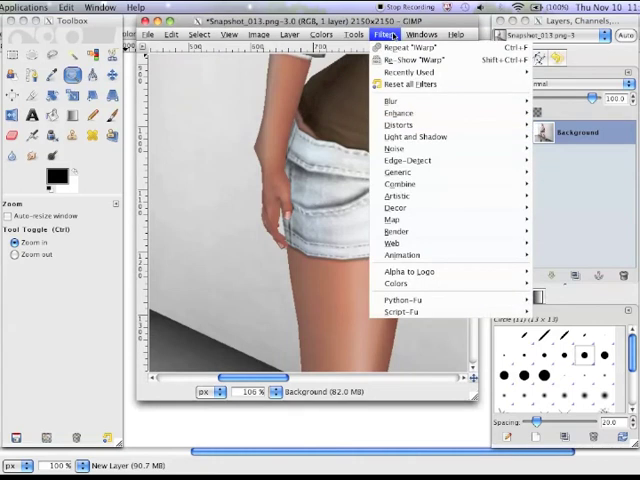
pyautogui.moveTo(400, 126)
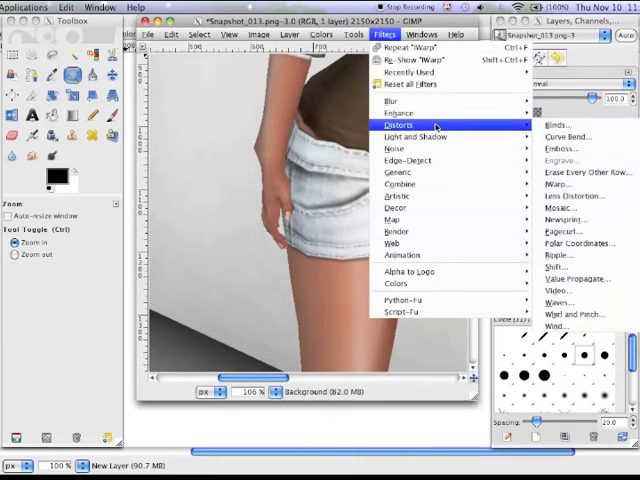
pyautogui.moveTo(564, 184)
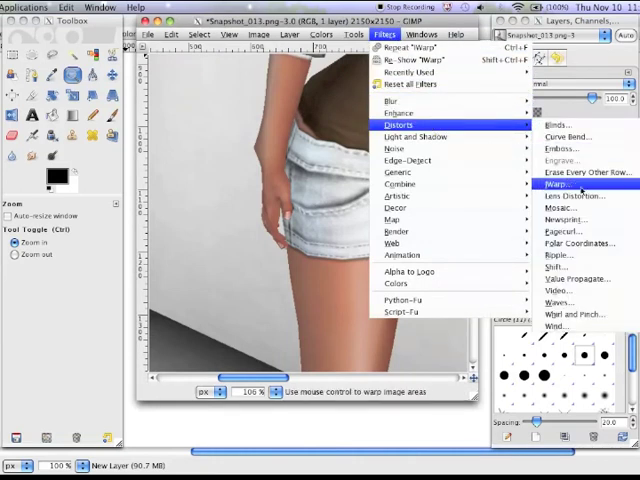
pyautogui.click(548, 184)
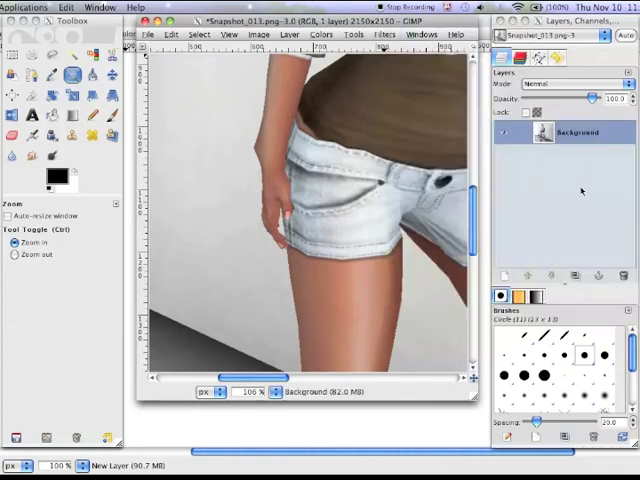
pyautogui.click(384, 32)
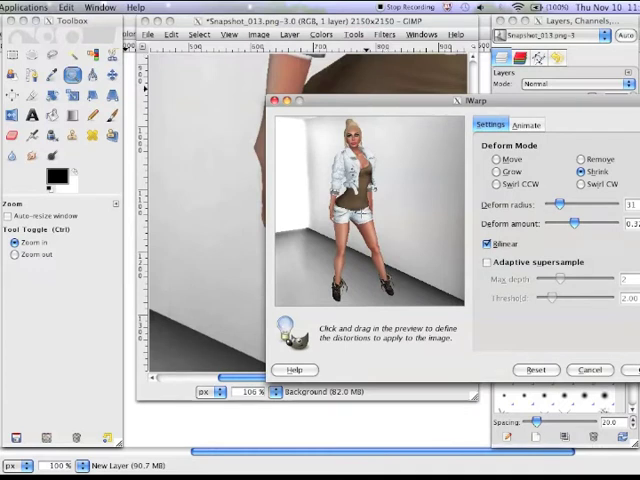
pyautogui.moveTo(180, 122)
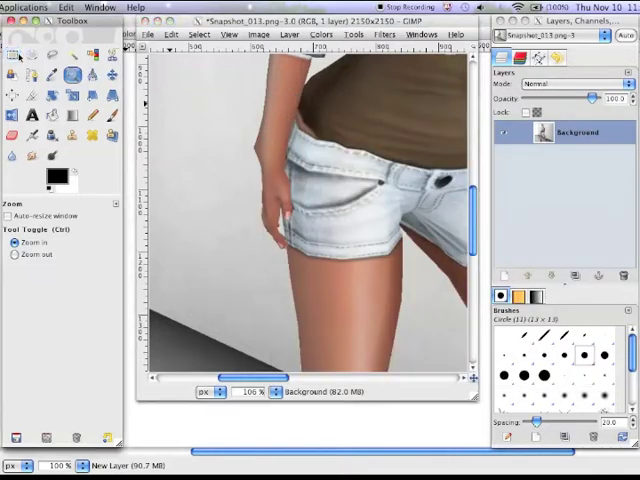
# Step: Select a rectangle around the arm and hip and preview it in IWarp with Deform Mode set to Move
pyautogui.click(12, 48)
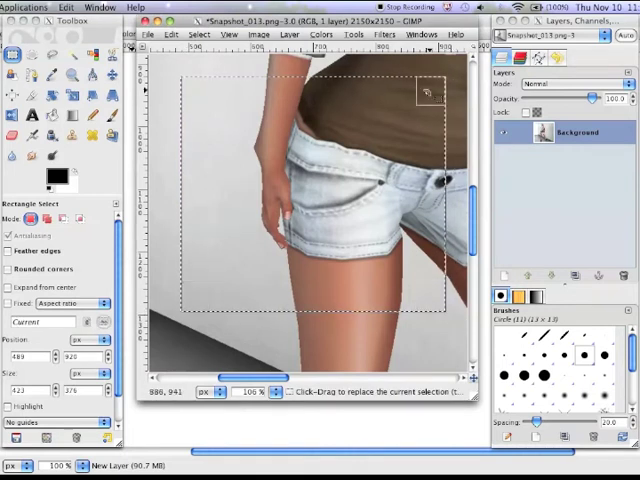
pyautogui.click(380, 34)
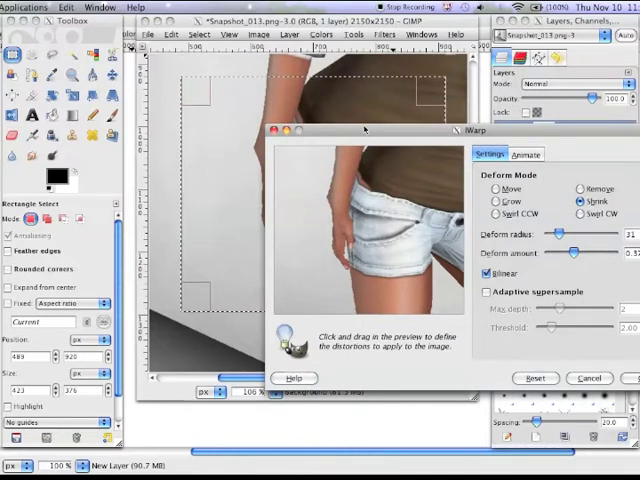
pyautogui.click(494, 188)
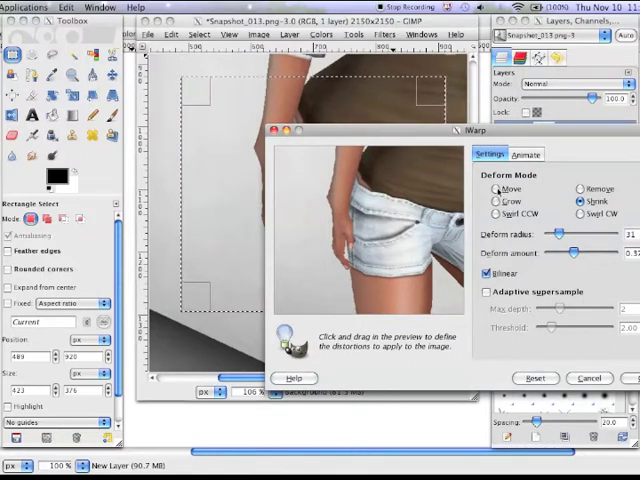
# Step: Push the avatar's arm inward in the IWarp preview, apply it, and show the whole avatar again
pyautogui.click(498, 190)
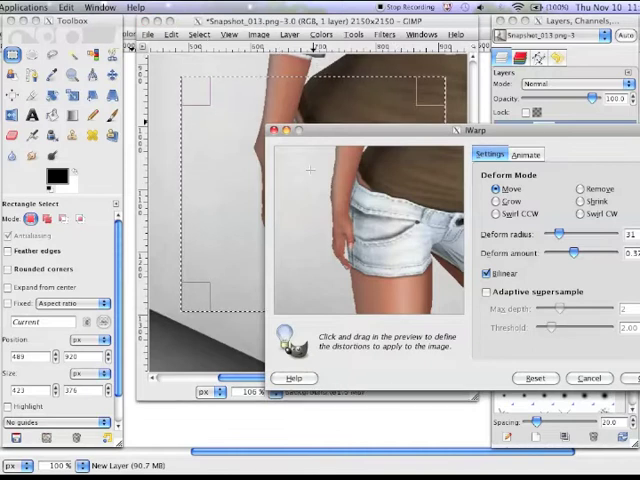
pyautogui.moveTo(318, 192)
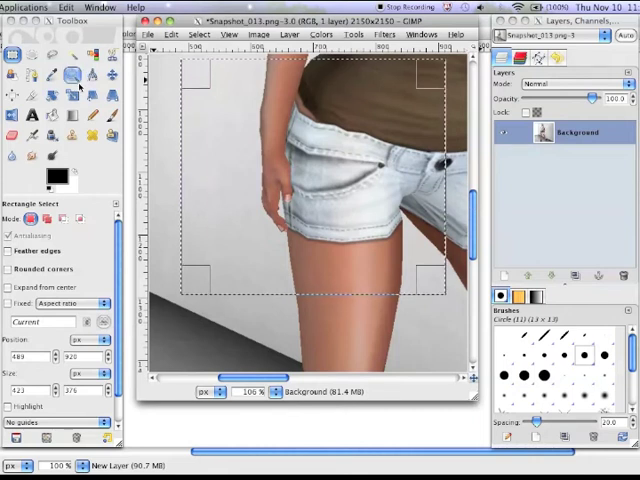
pyautogui.click(72, 74)
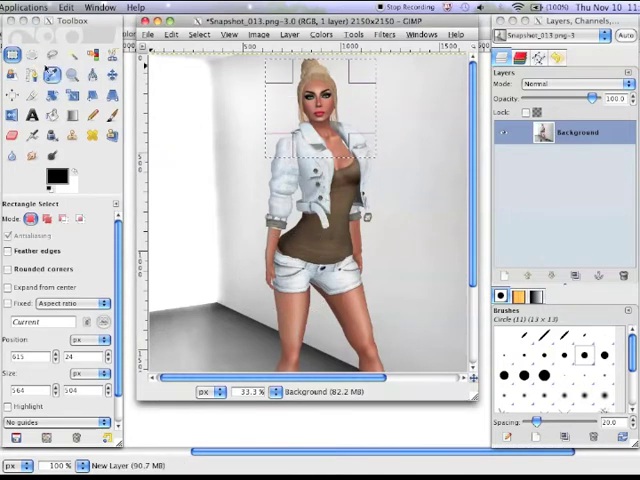
# Step: Zoom in on the avatar's face and hair and bring up the IWarp filter on that view
pyautogui.click(72, 76)
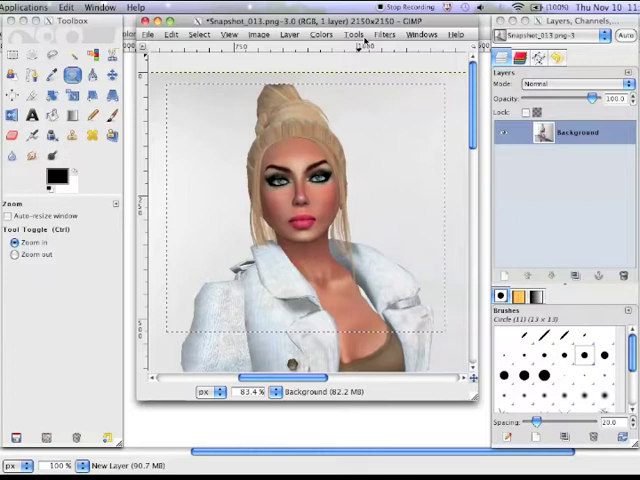
pyautogui.click(378, 32)
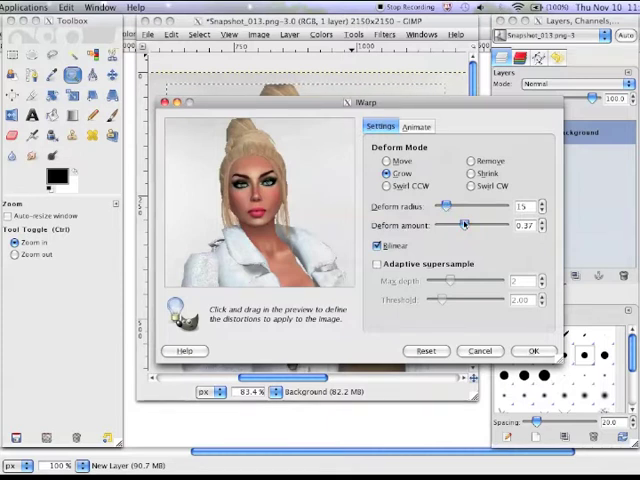
# Step: In Grow mode, adjust the Deform radius and amount and enlarge the avatar's eyes and lips in the preview
pyautogui.moveTo(464, 224); pyautogui.dragTo(456, 224)
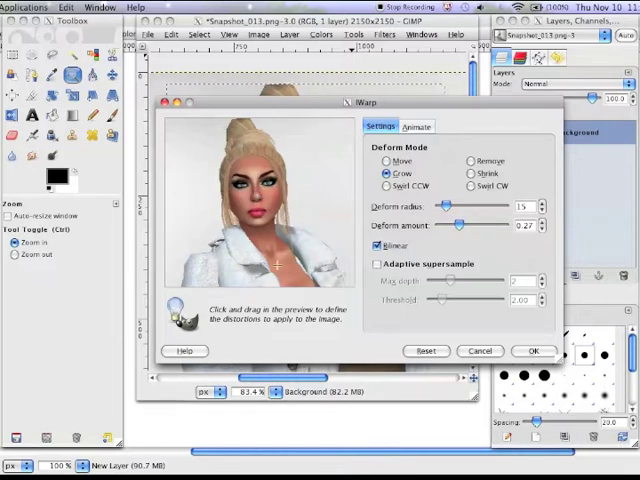
pyautogui.moveTo(448, 206); pyautogui.dragTo(462, 206)
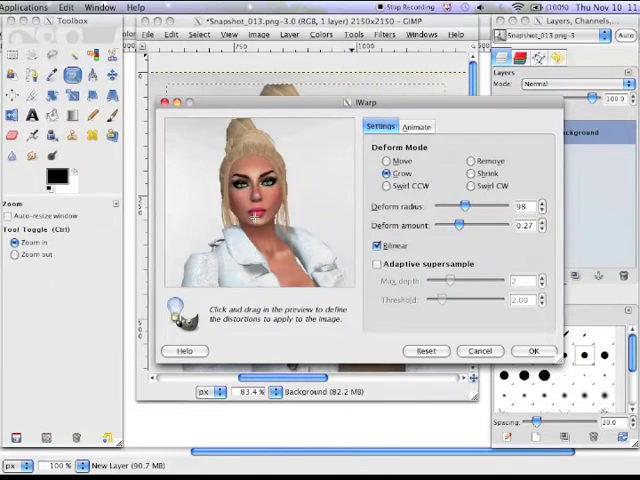
pyautogui.moveTo(250, 200); pyautogui.dragTo(256, 210)
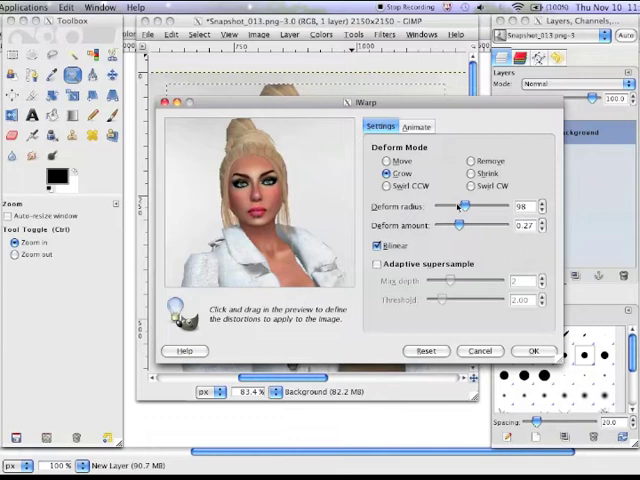
pyautogui.moveTo(462, 204); pyautogui.dragTo(452, 204)
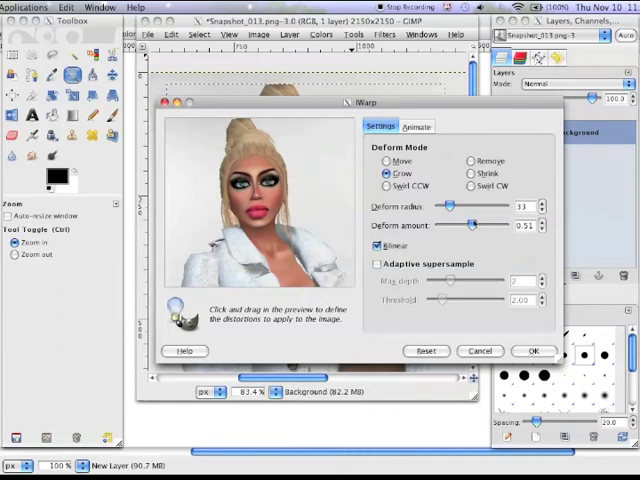
pyautogui.click(464, 174)
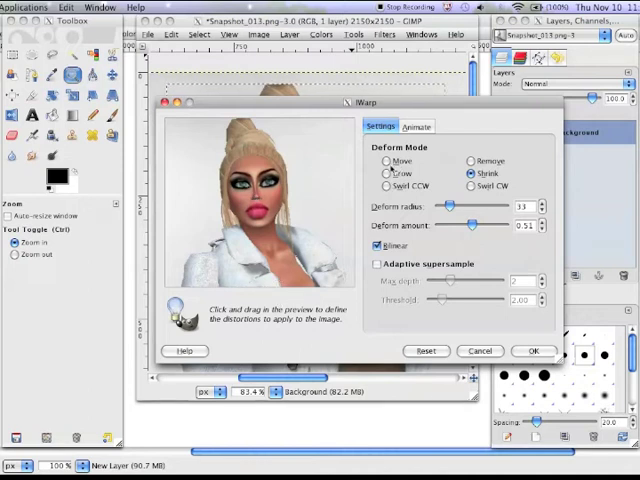
pyautogui.click(384, 160)
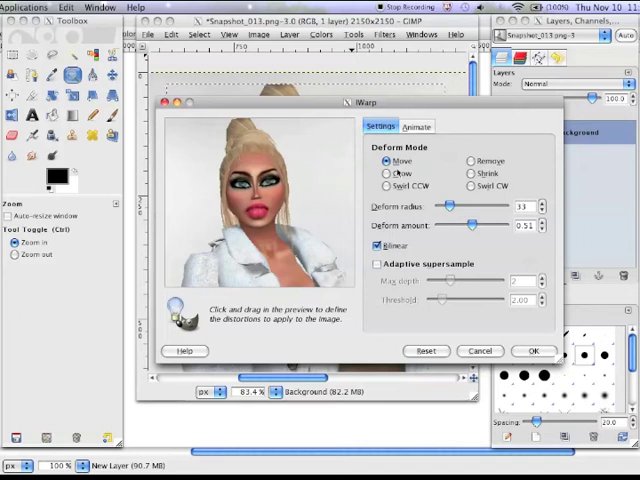
pyautogui.click(384, 174)
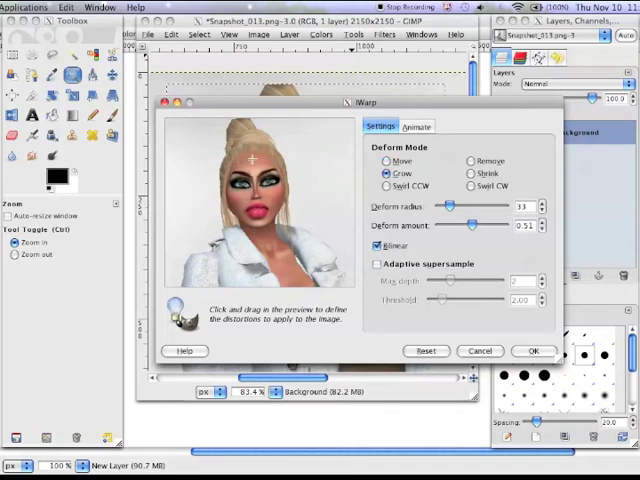